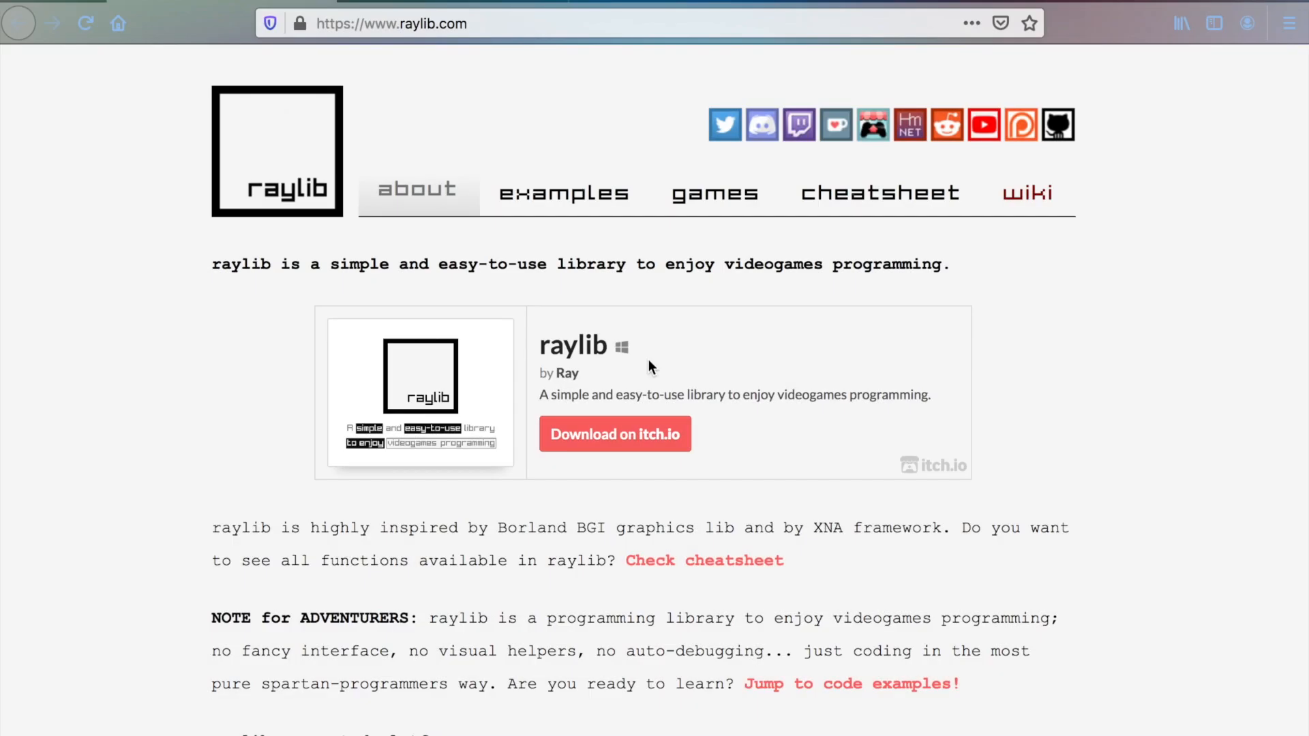
{"action": "mouse_move", "coordinate": [274, 192]}
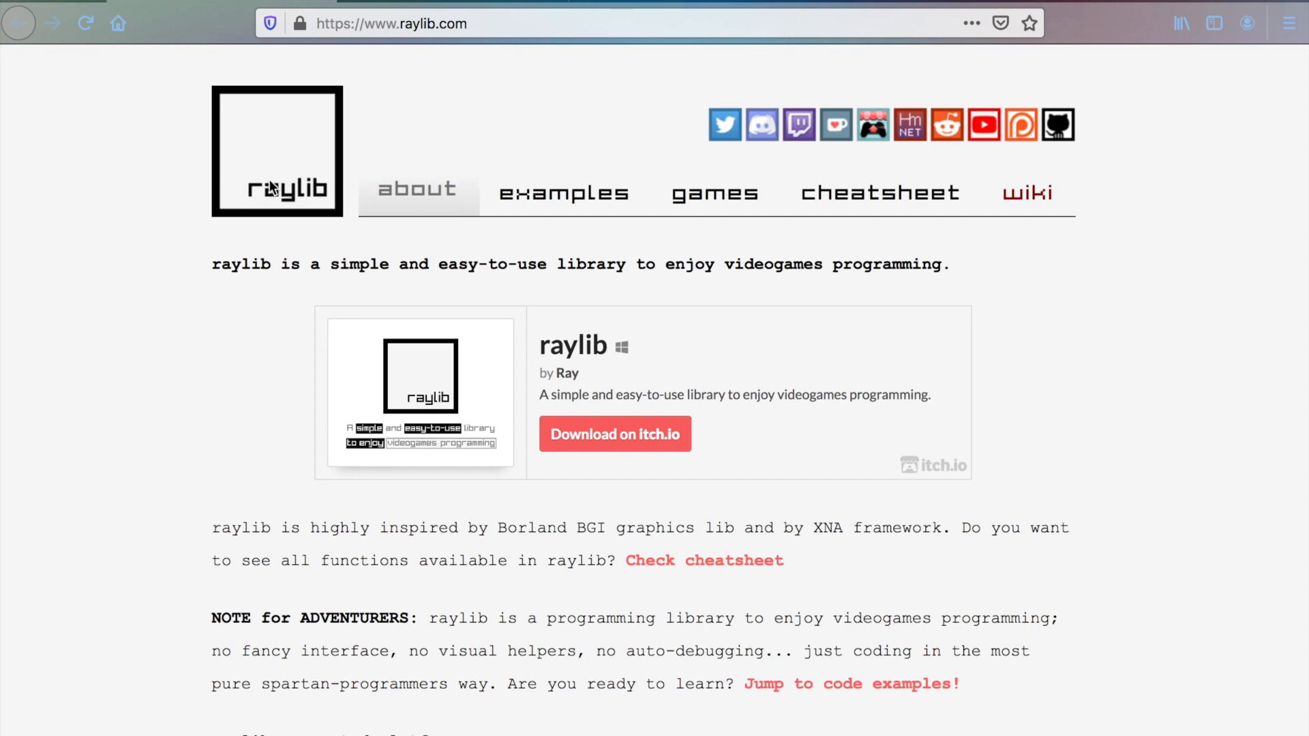
Type 'dub init raylib_firstWindow' at the shell prompt in the lesson#10 folder
{"action": "left_click", "coordinate": [397, 23]}
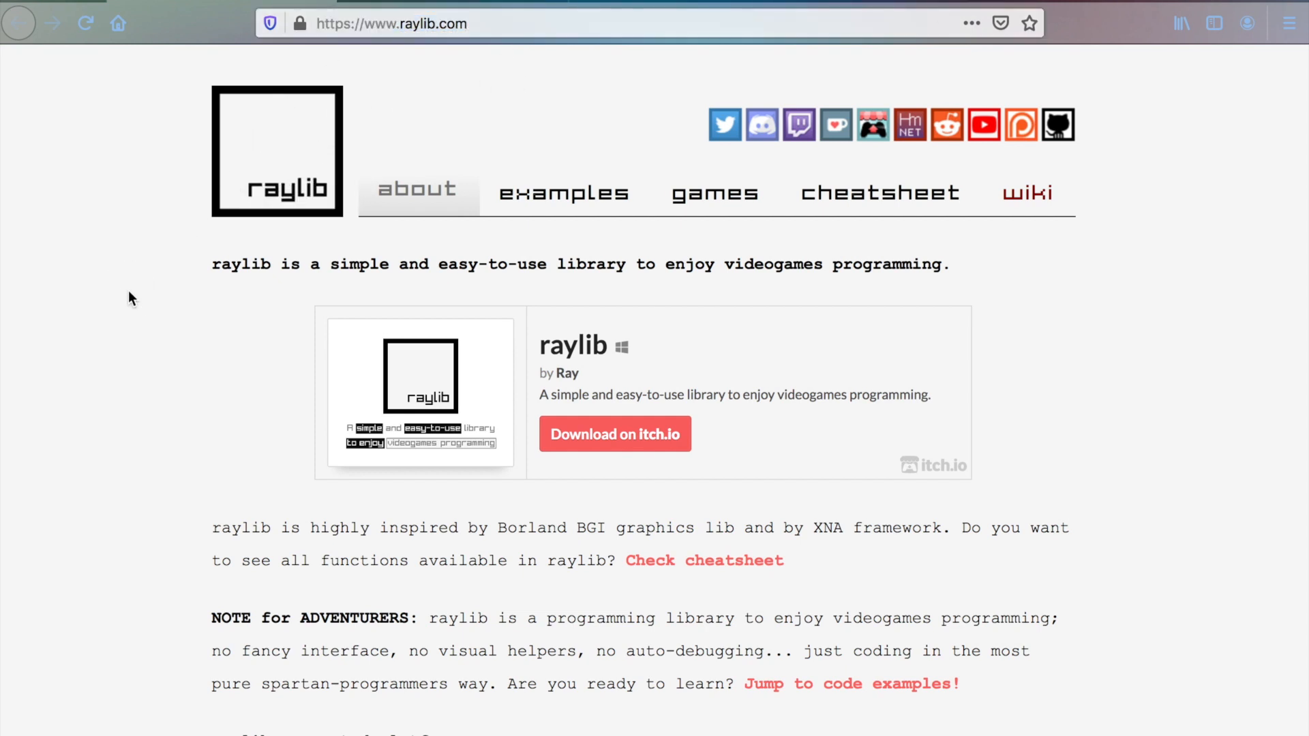
{"action": "scroll", "scroll_direction": "down", "scroll_amount": 3}
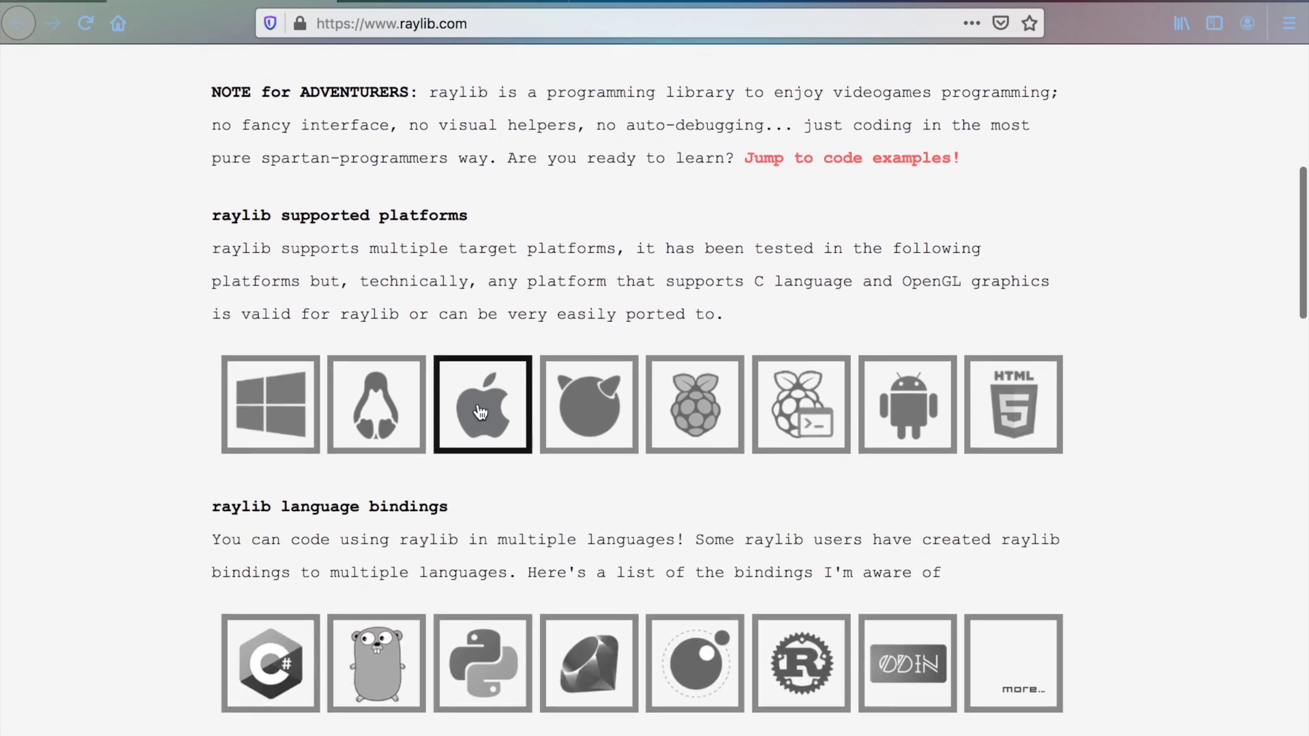
{"action": "left_click", "coordinate": [482, 405]}
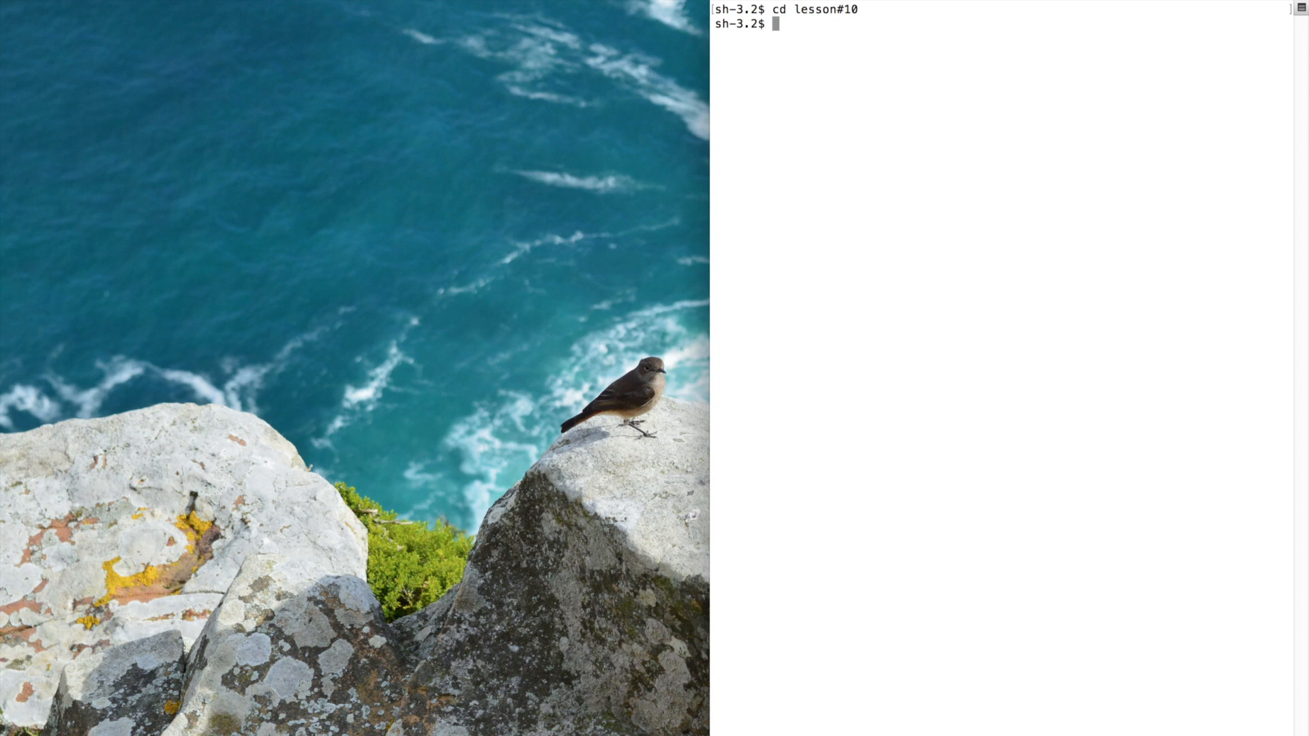
{"action": "type", "text": "du"}
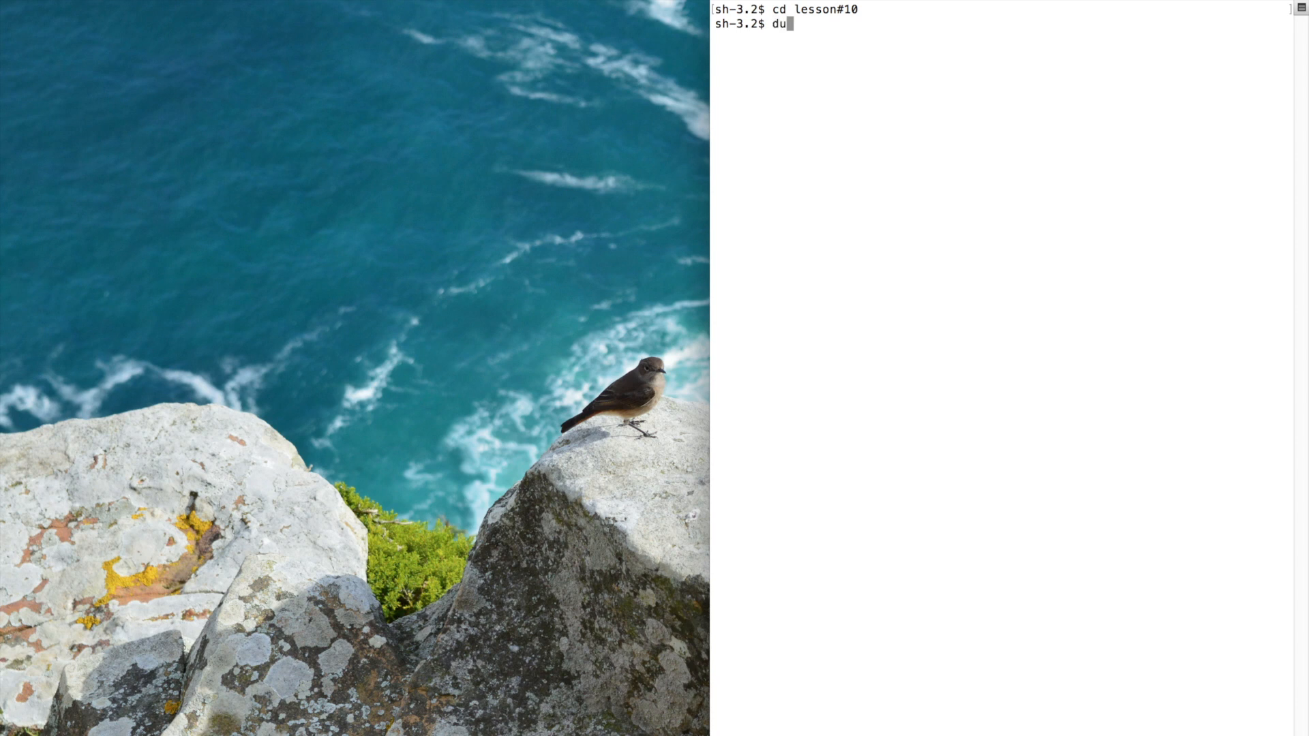
{"action": "type", "text": "b init raylib"}
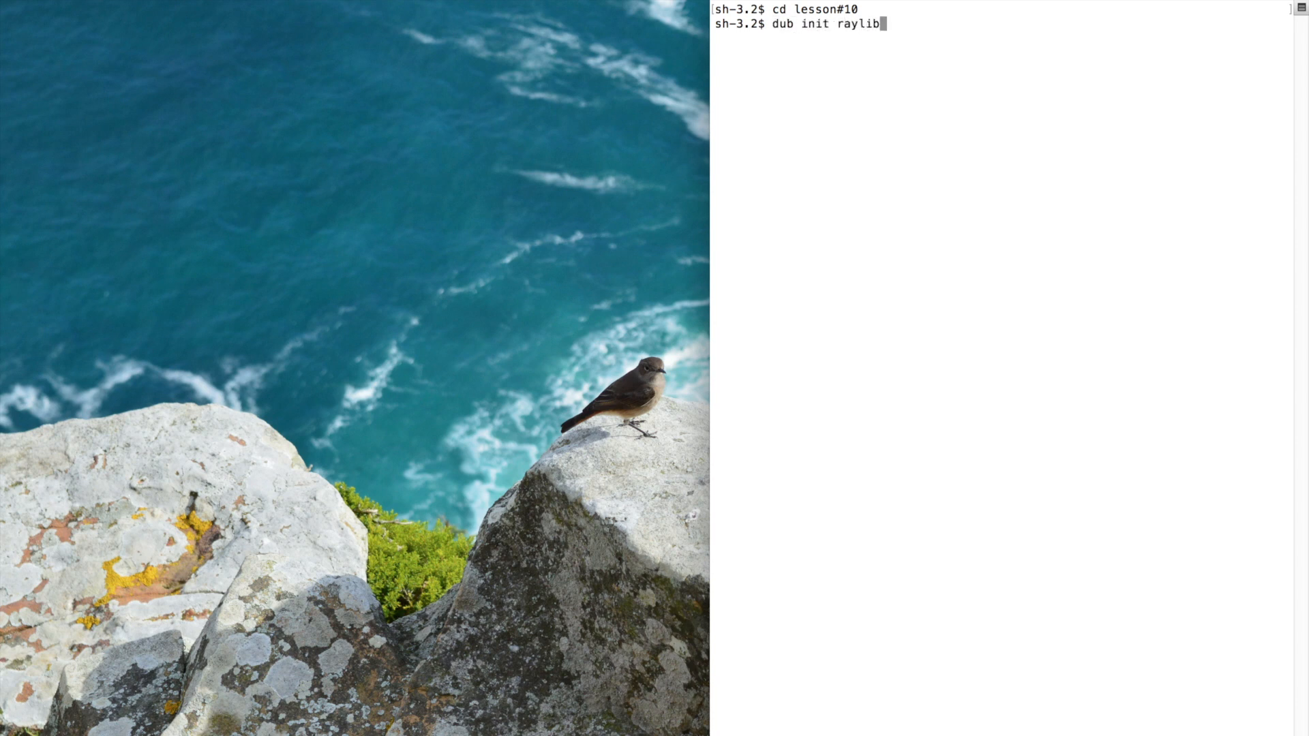
{"action": "type", "text": "_firstWindow"}
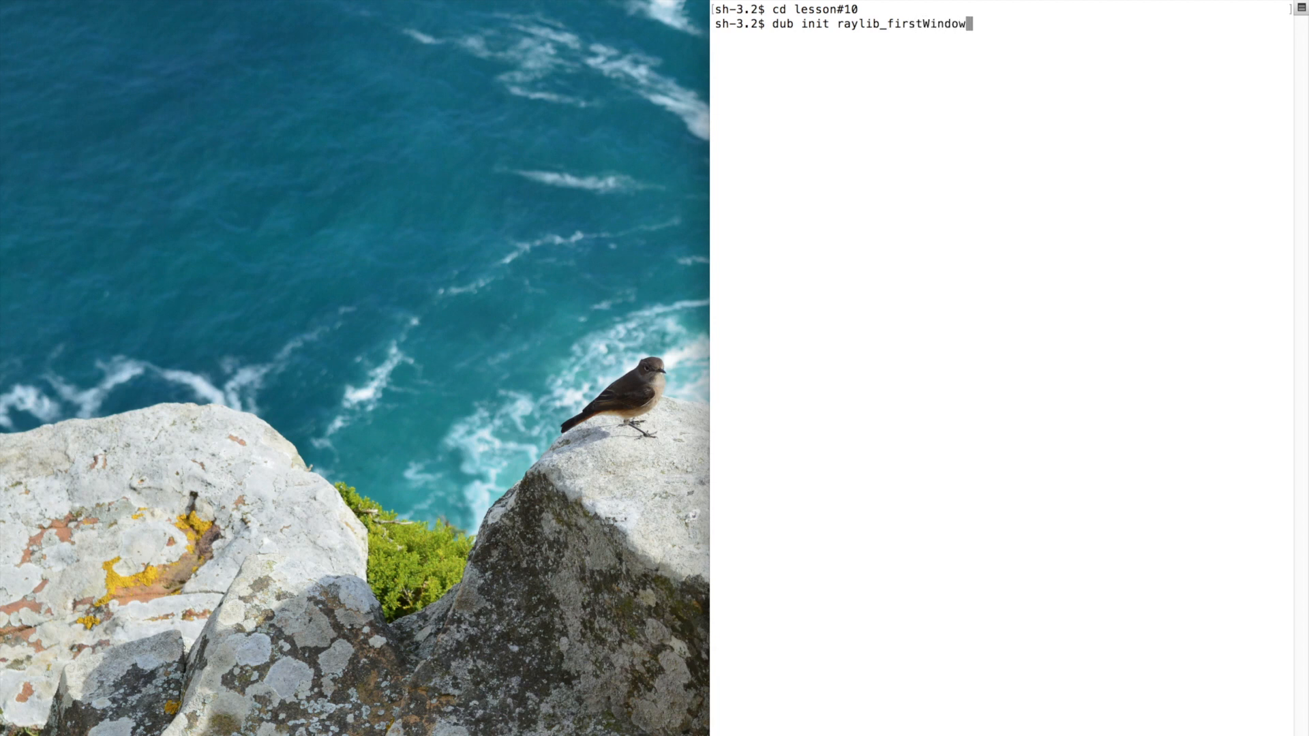
{"action": "mouse_move", "coordinate": [773, 25]}
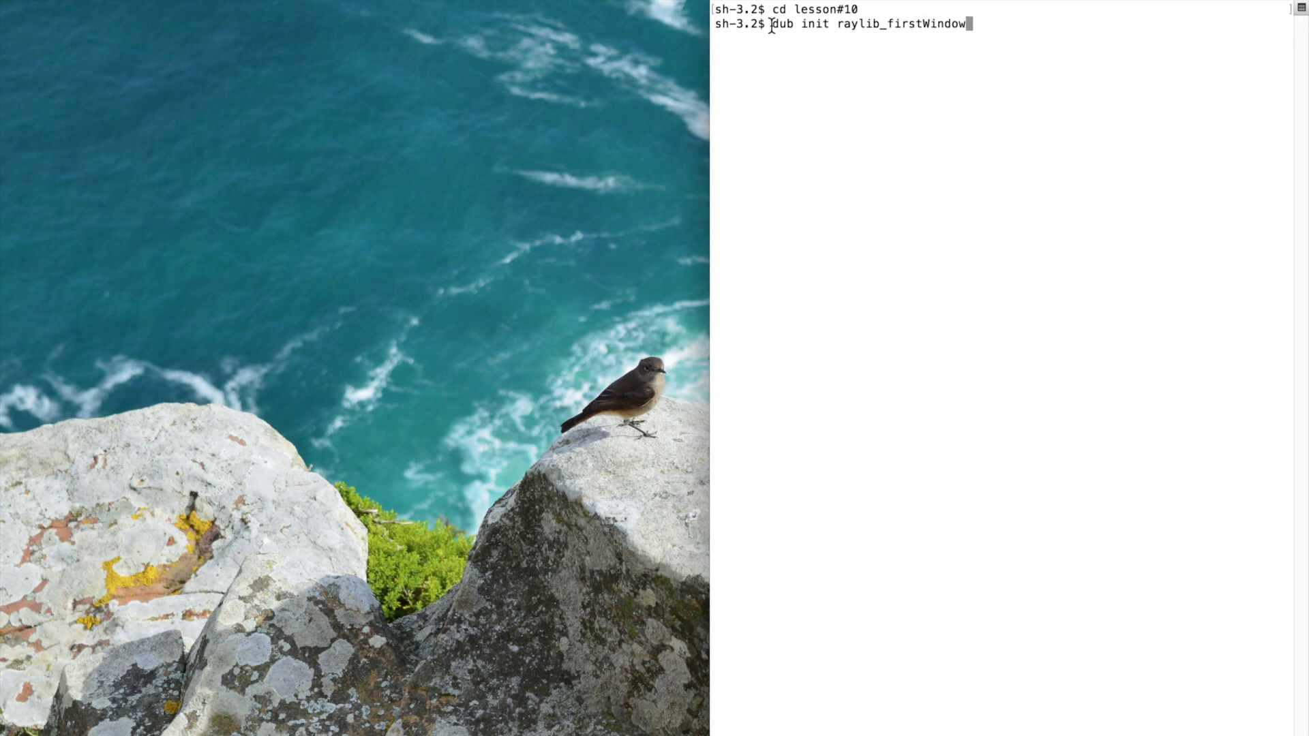
{"action": "double_click", "coordinate": [912, 26]}
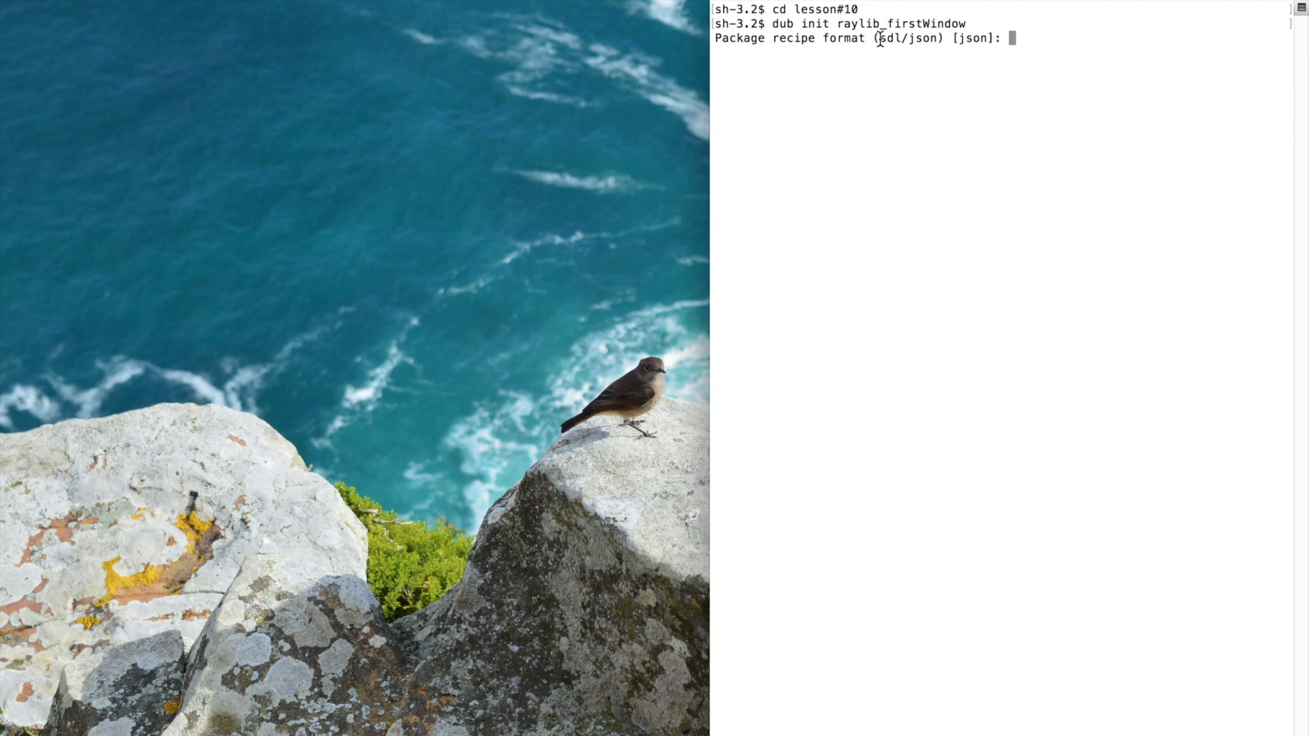
{"action": "mouse_move", "coordinate": [1105, 68]}
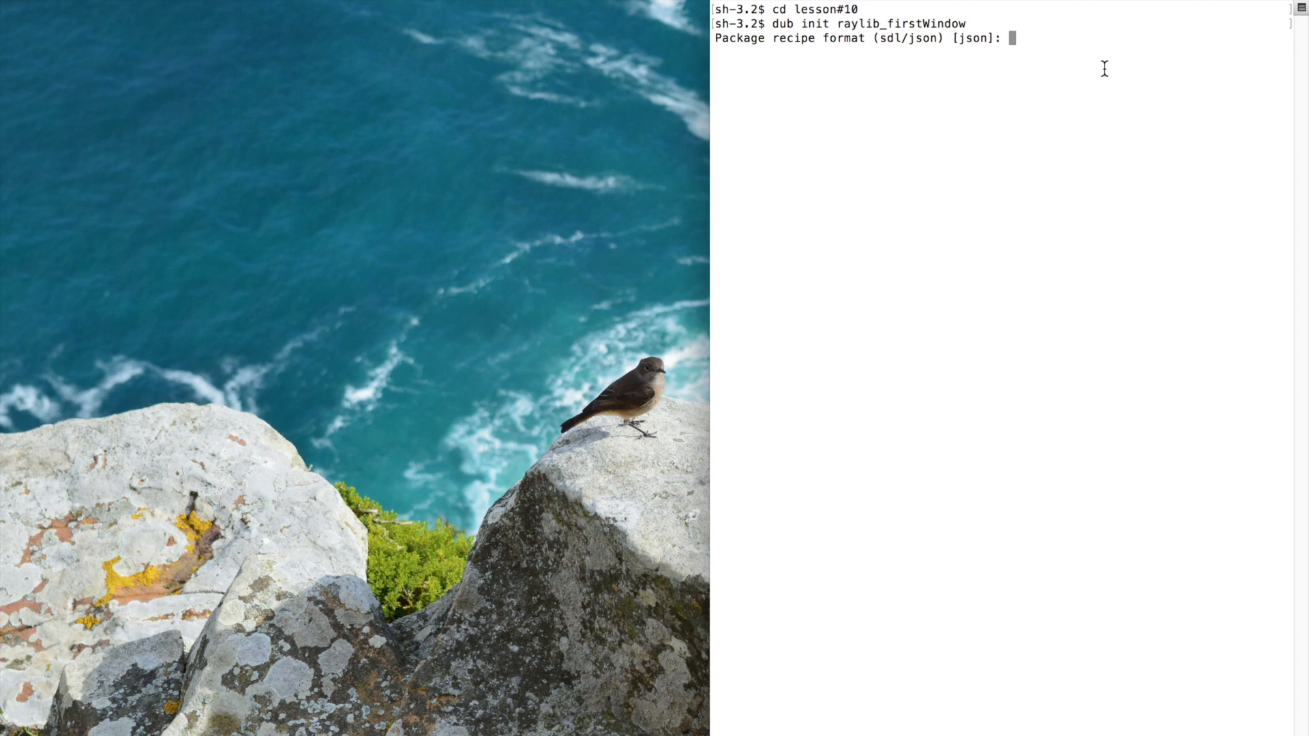
{"action": "mouse_move", "coordinate": [1097, 73]}
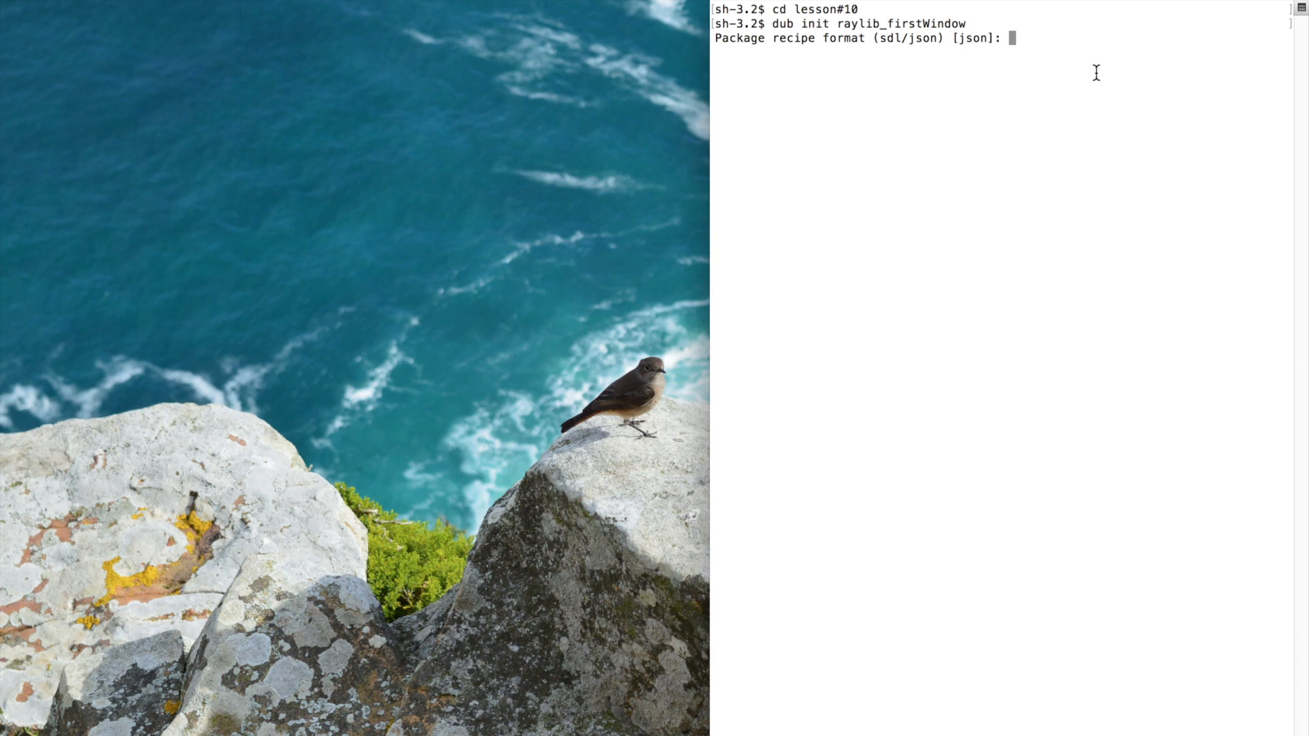
{"action": "mouse_move", "coordinate": [1095, 73]}
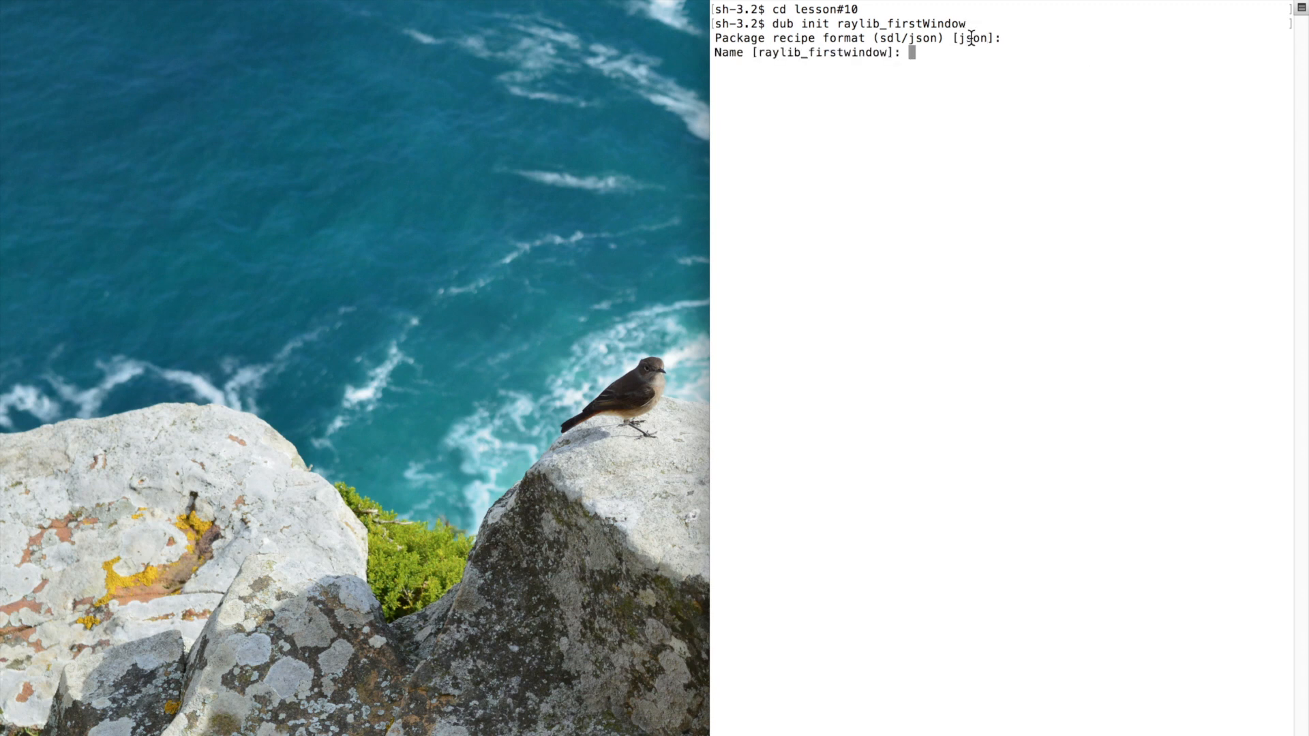
Answer the dub prompts: json format, default name, no license, free copyright, starting the raylib-d dependency
{"action": "double_click", "coordinate": [974, 38]}
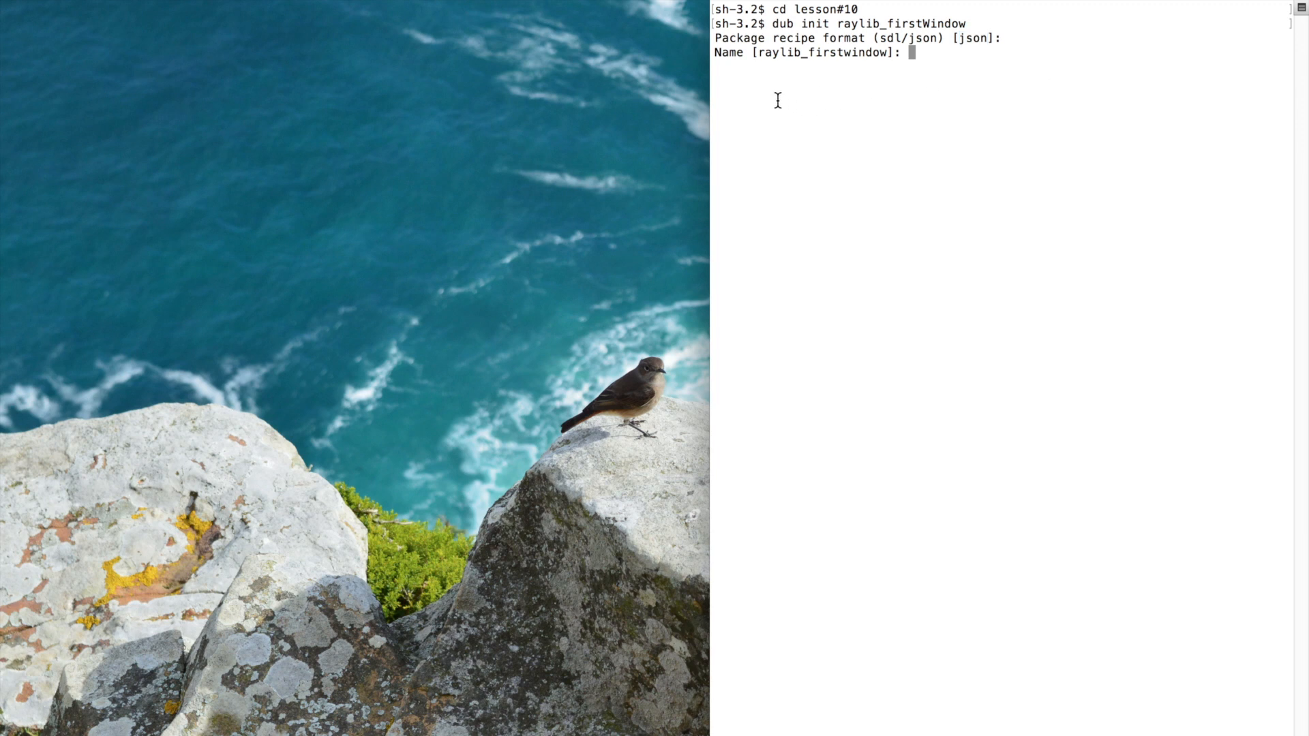
{"action": "double_click", "coordinate": [730, 53]}
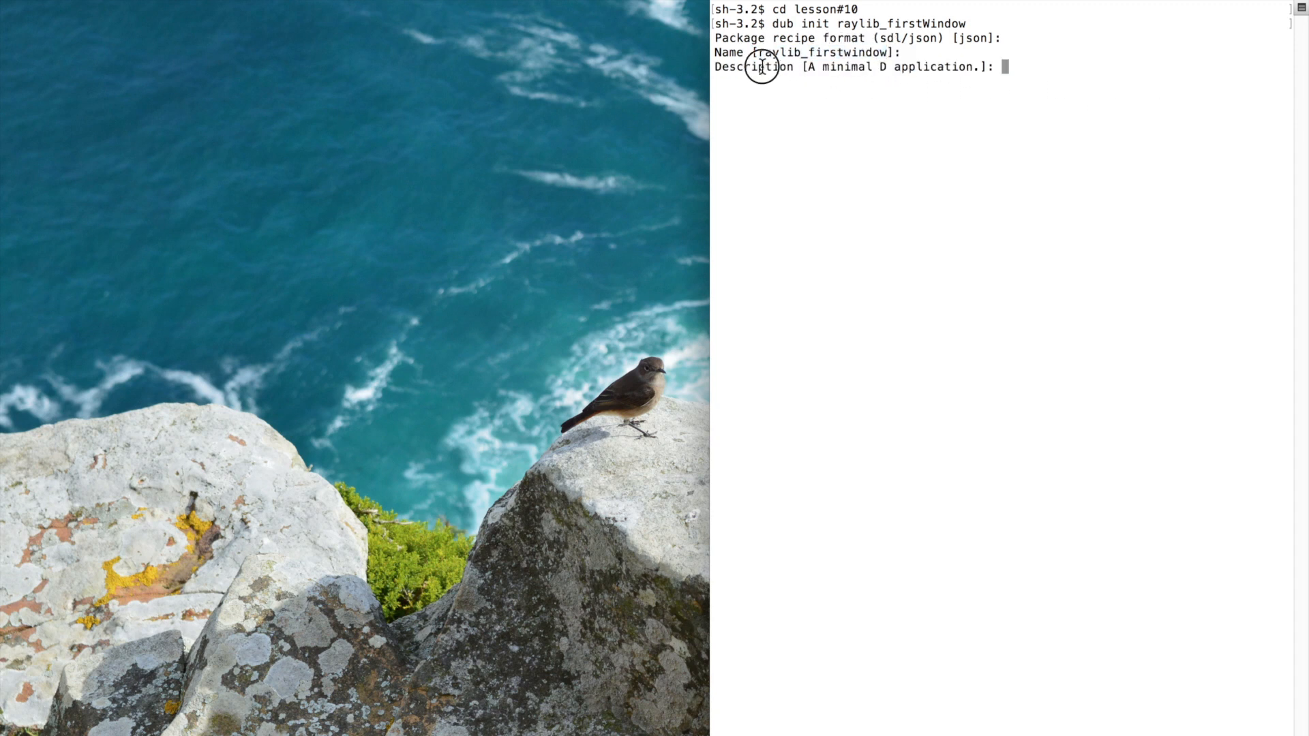
{"action": "type", "text": "rillk500"}
{"action": "type", "text": "raylib-d"}
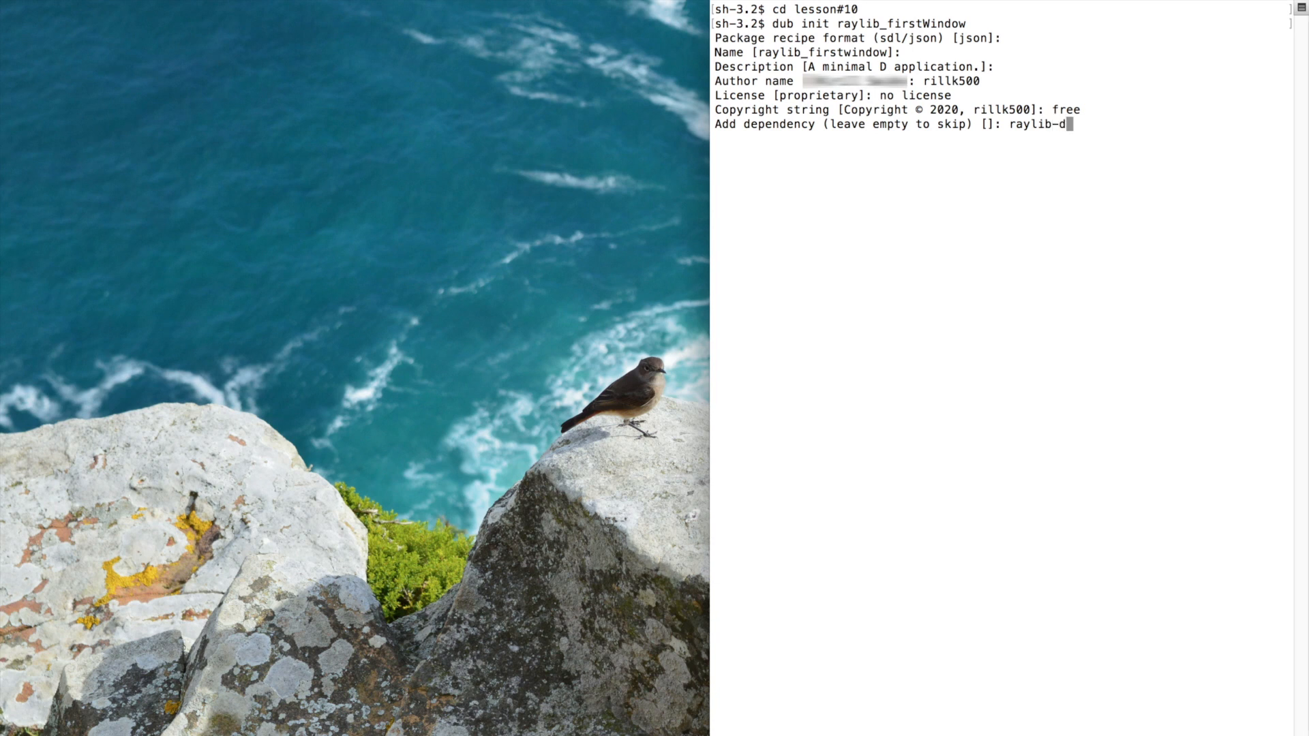
Add raylib-d ~>2.5.0 as the only dependency and finish creating the raylib_firstWindow package
{"action": "double_click", "coordinate": [1036, 125]}
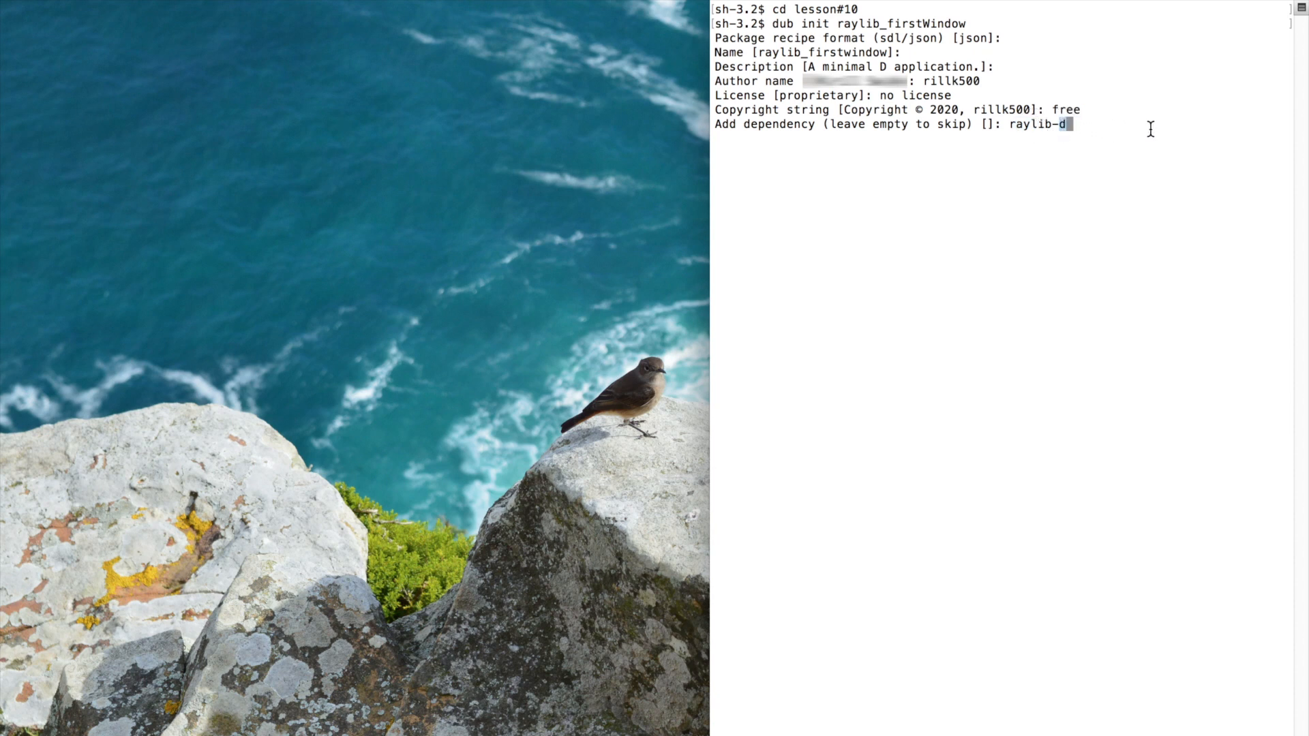
{"action": "double_click", "coordinate": [1025, 125]}
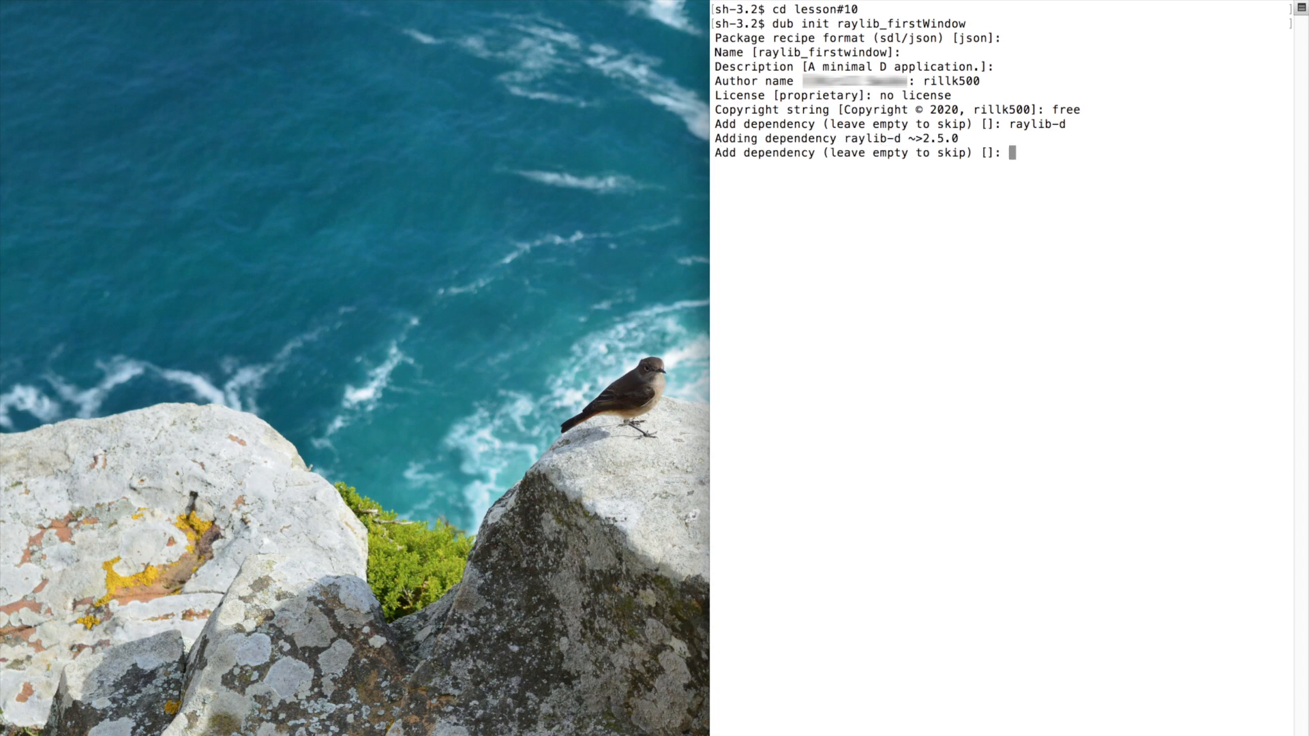
{"action": "key", "text": "Enter"}
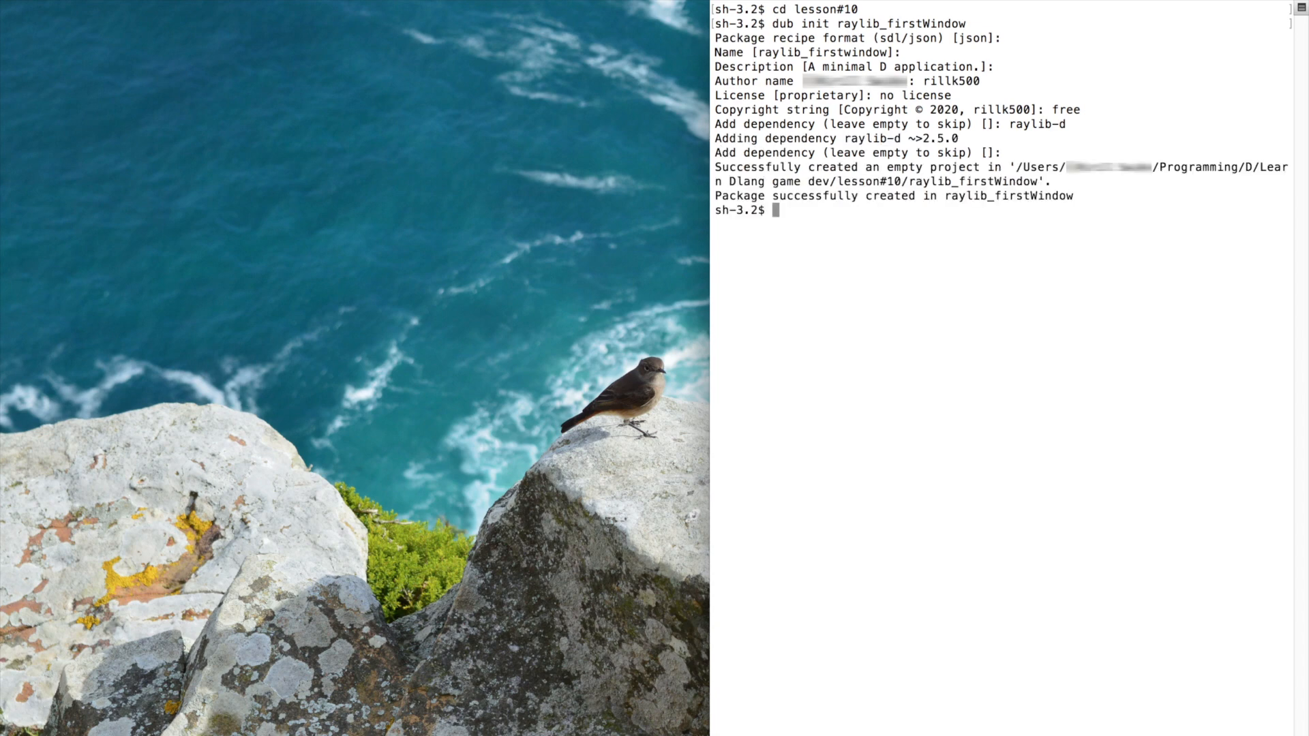
{"action": "mouse_move", "coordinate": [885, 211]}
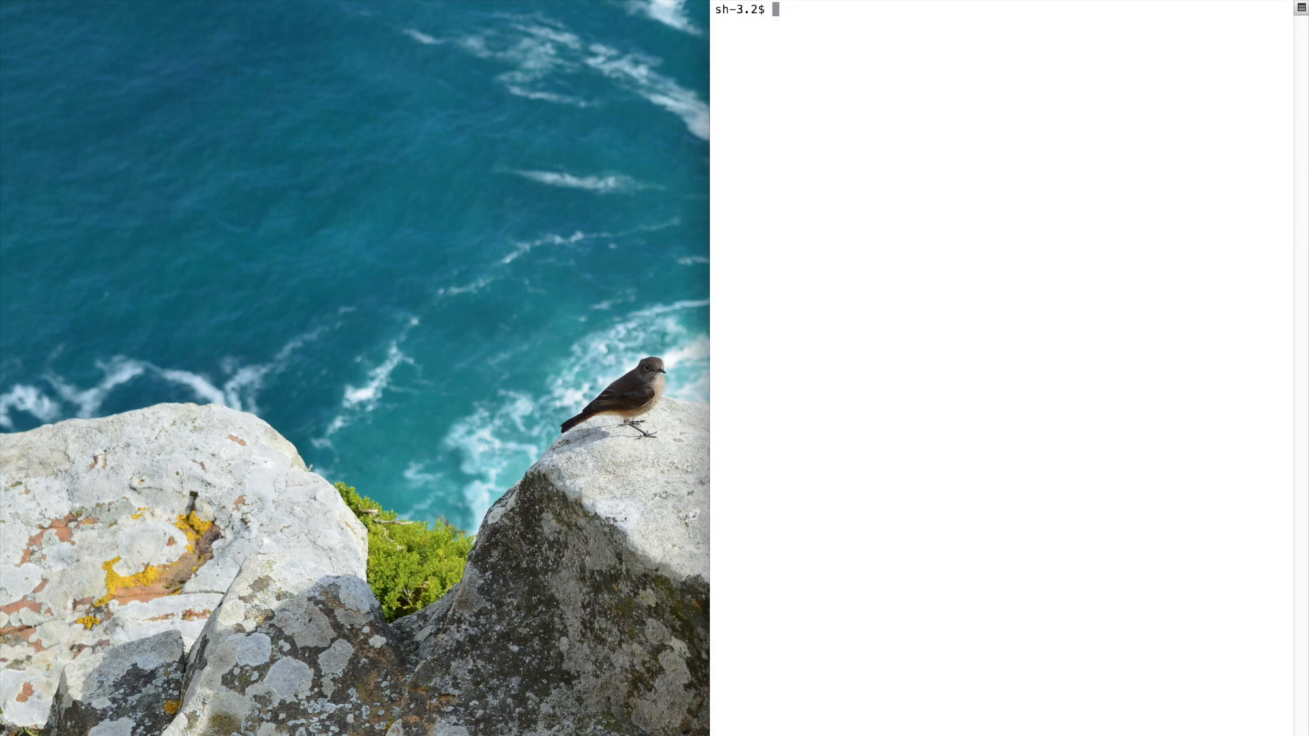
Move into raylib_firstWindow, list dub.json and source/app.d, and prepare the 'open dub.json' command
{"action": "type", "text": "cd raylib_firstWindow/"}
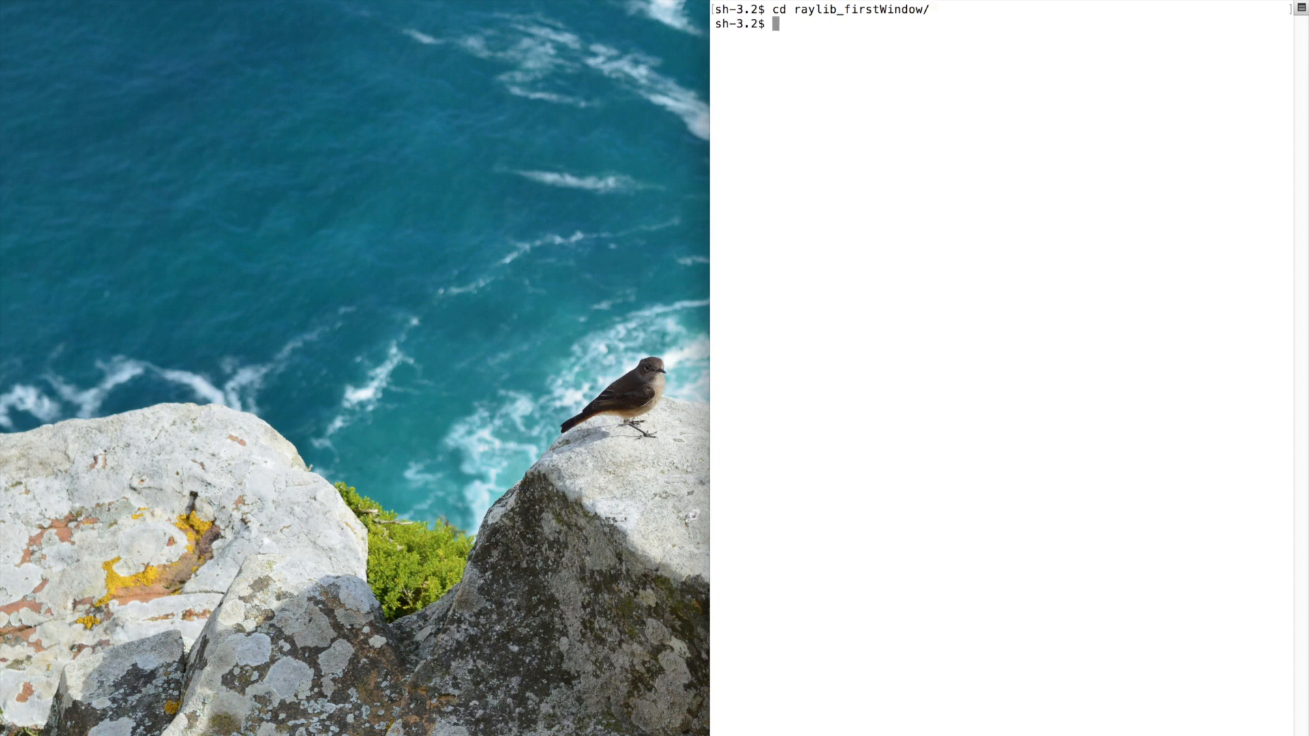
{"action": "type", "text": "ls"}
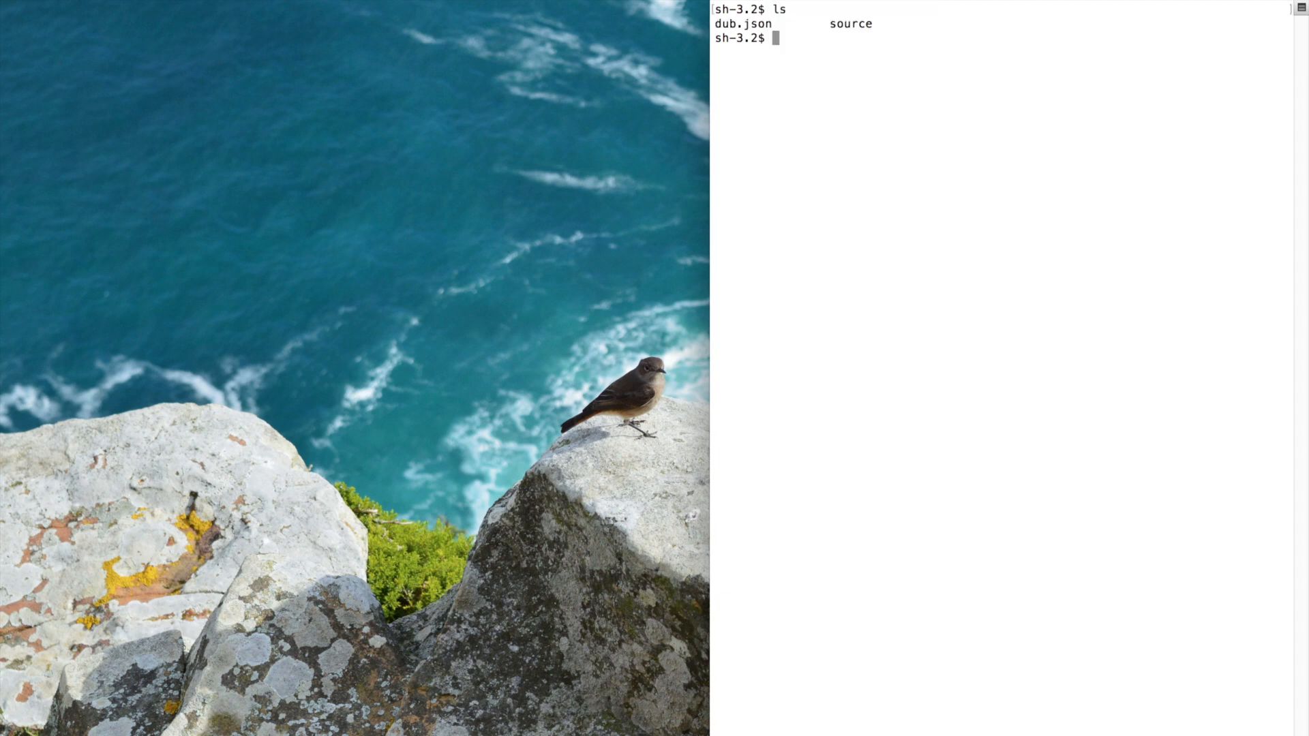
{"action": "type", "text": "ls source/"}
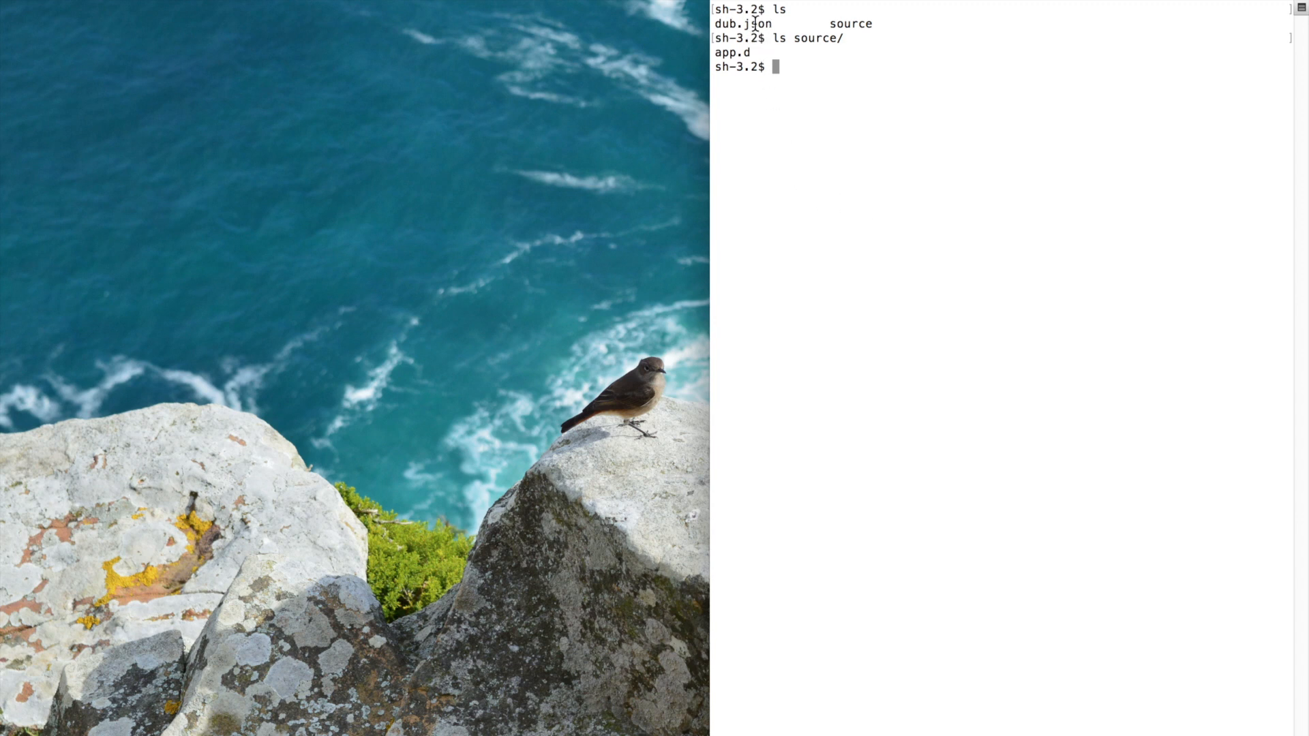
{"action": "double_click", "coordinate": [746, 24]}
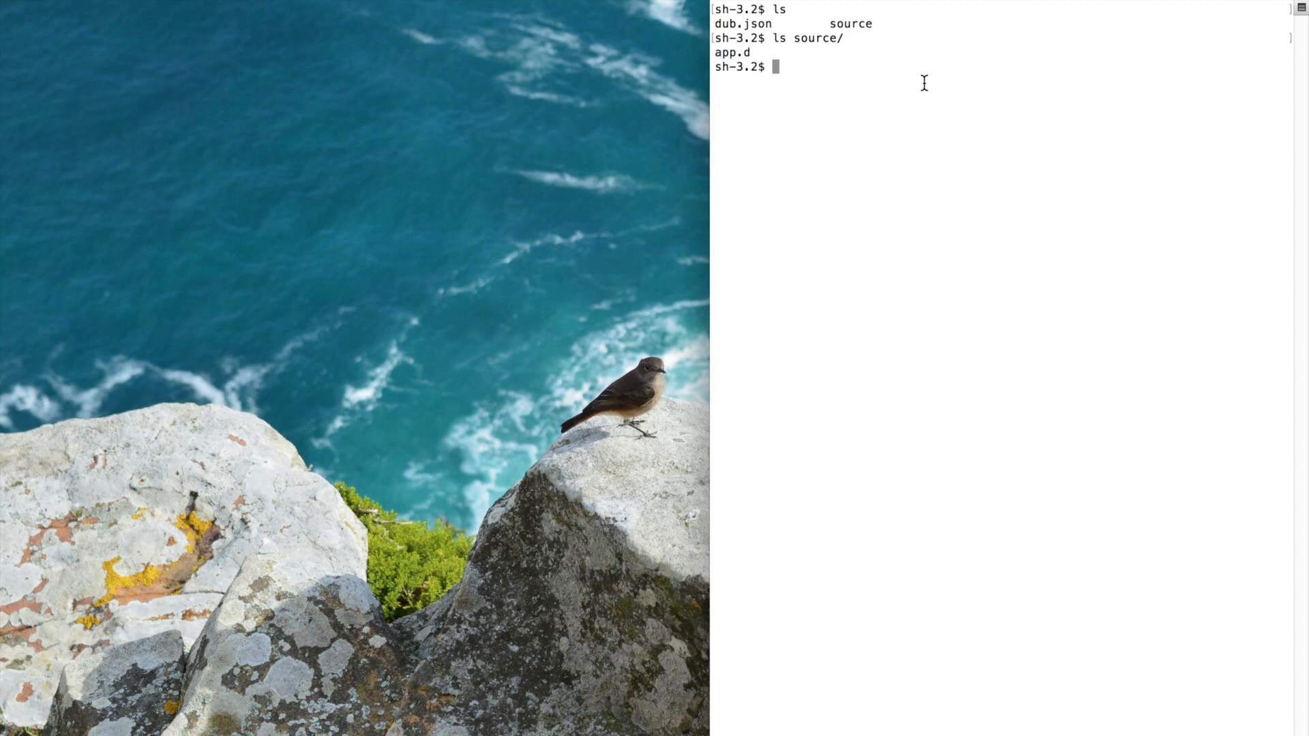
{"action": "type", "text": "open dub.json"}
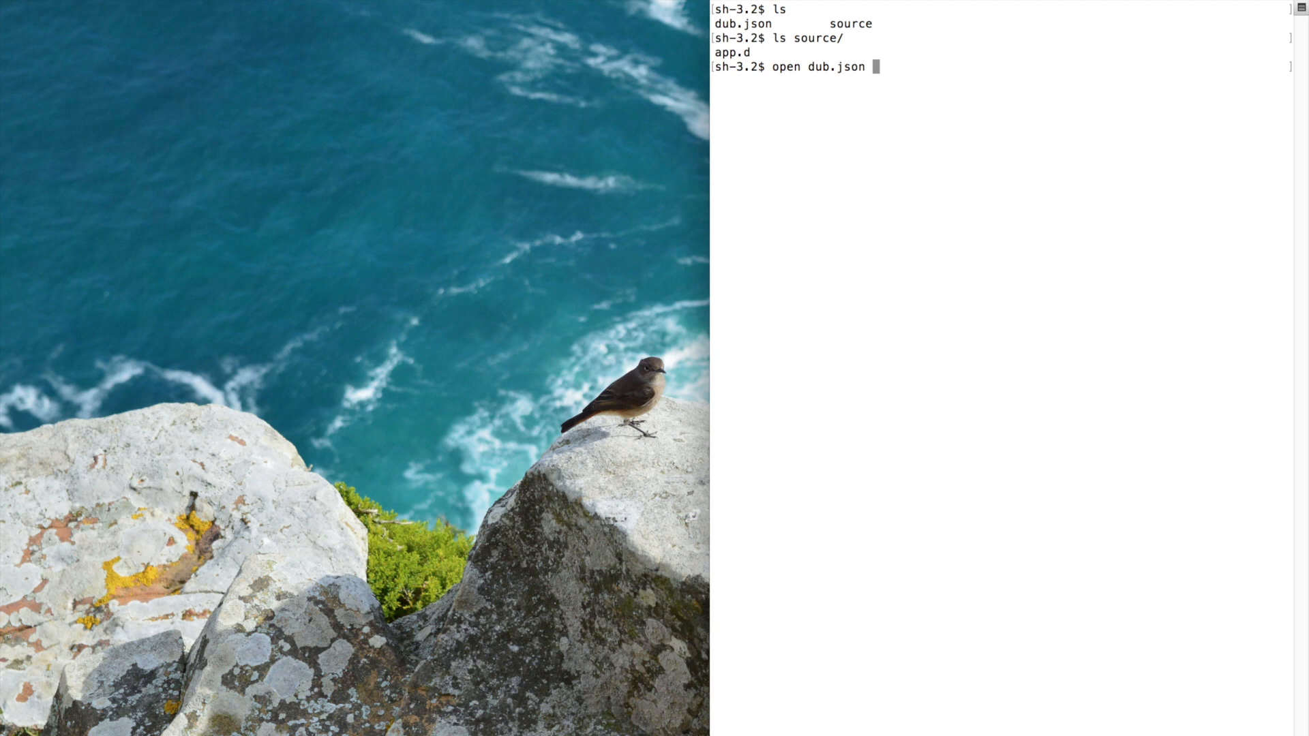
Open dub.json in Sublime Text and add a libs entry for raylib
{"action": "key", "text": "Return"}
{"action": "type", "text": "dub"}
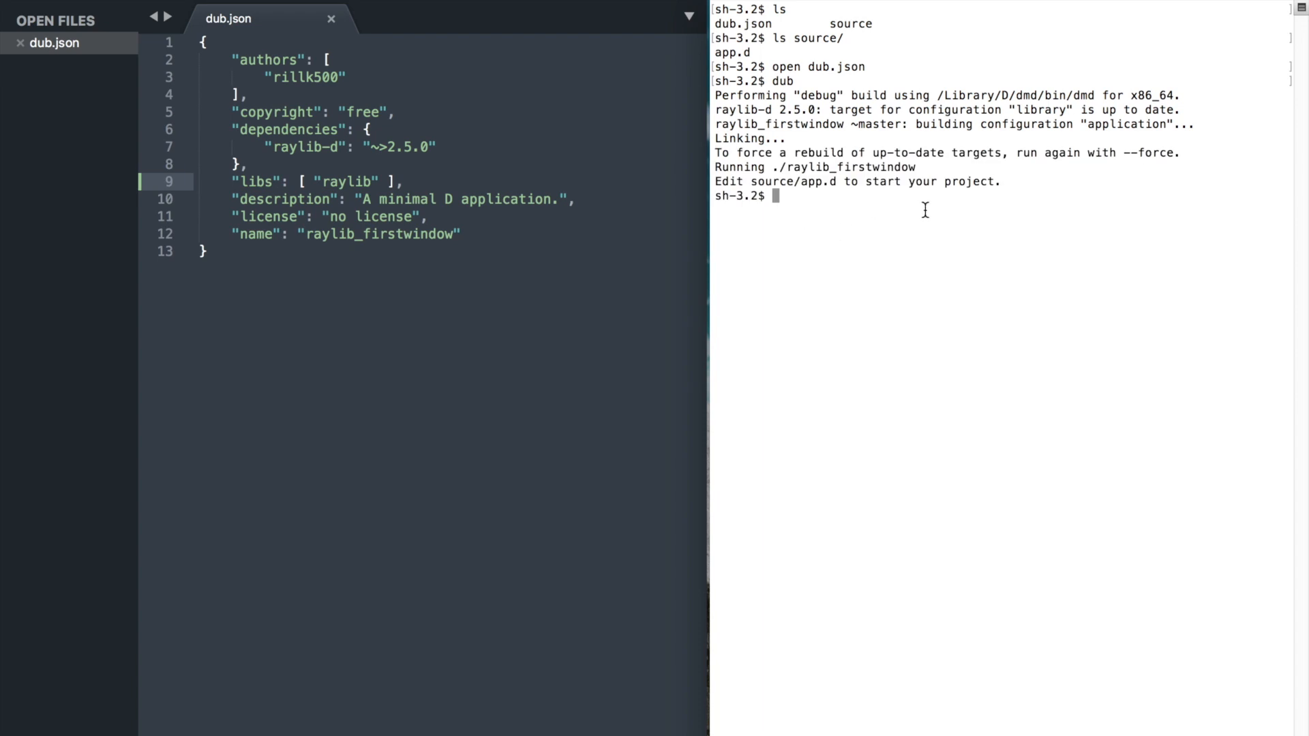
{"action": "double_click", "coordinate": [855, 181]}
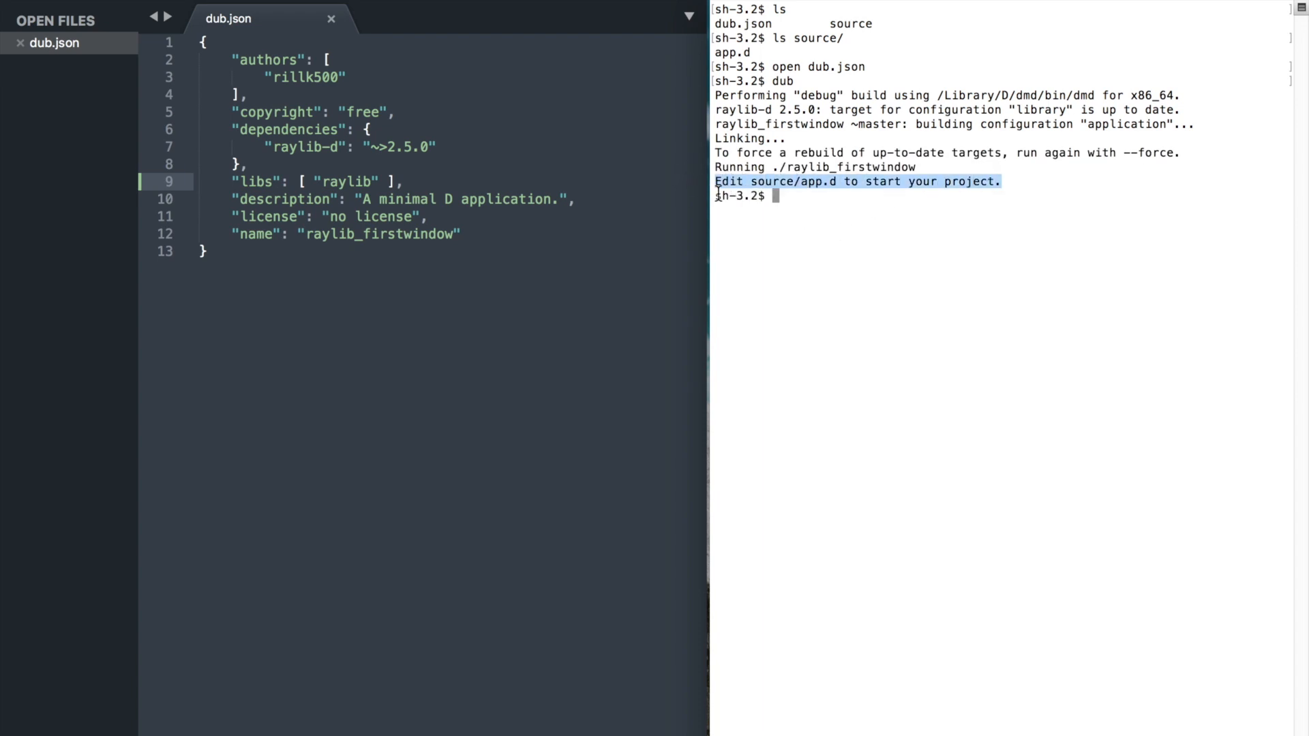
{"action": "mouse_move", "coordinate": [1049, 250]}
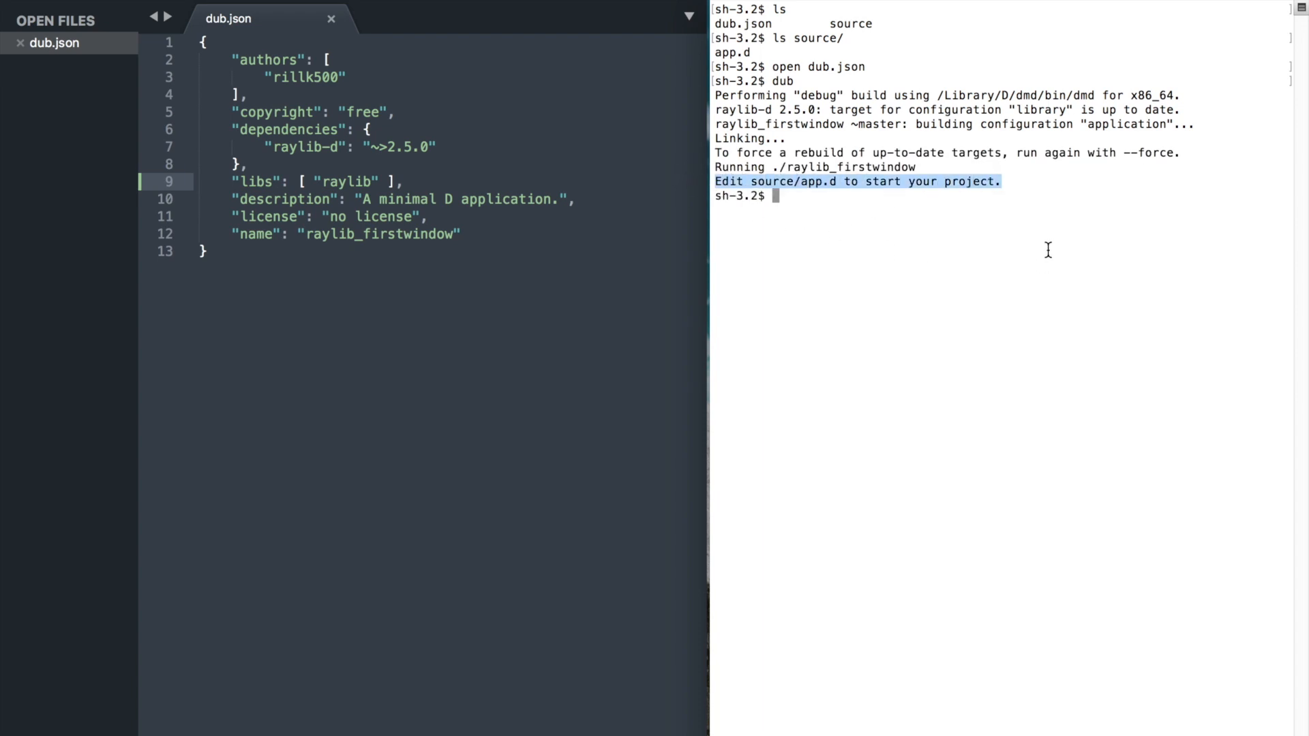